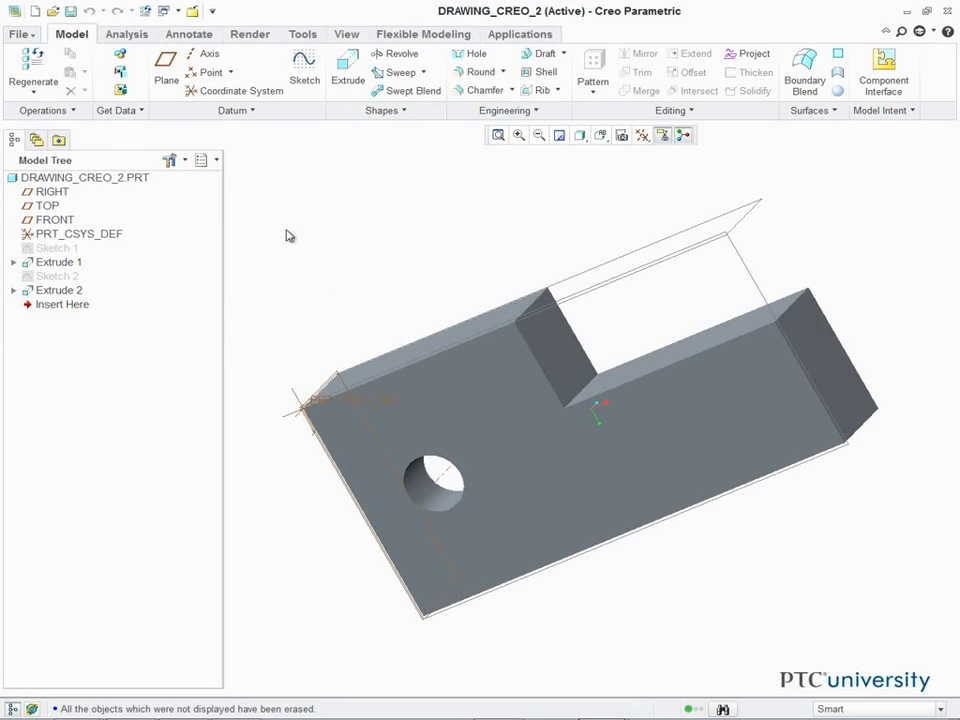
# Create a new drawing of DRAWING_CREO_2.PRT using the c_drawing template
pyautogui.click(34, 12)
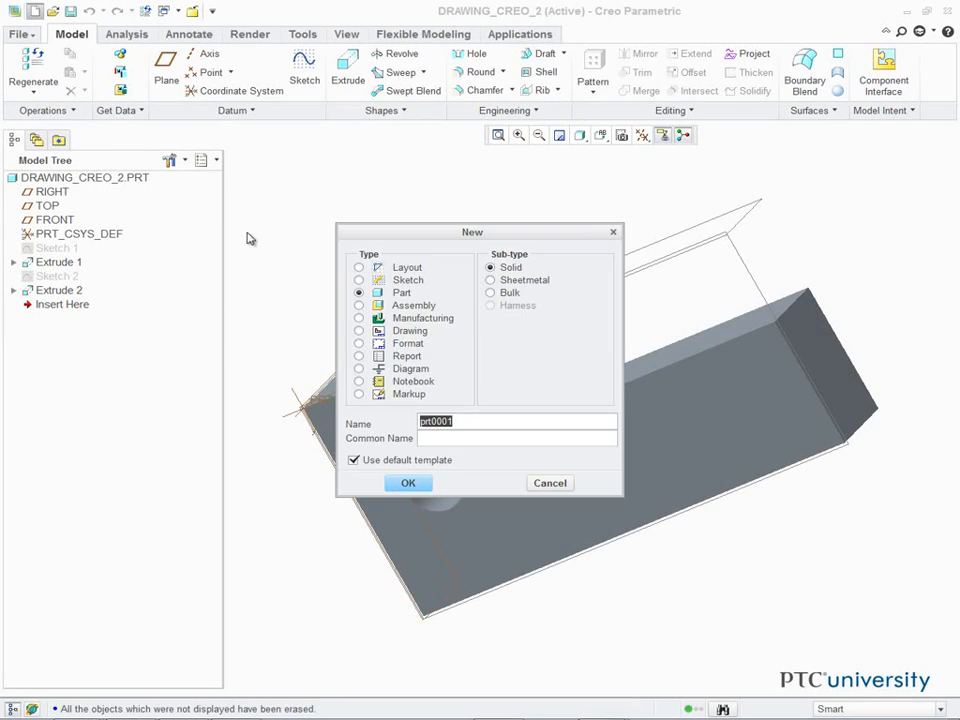
pyautogui.click(360, 330)
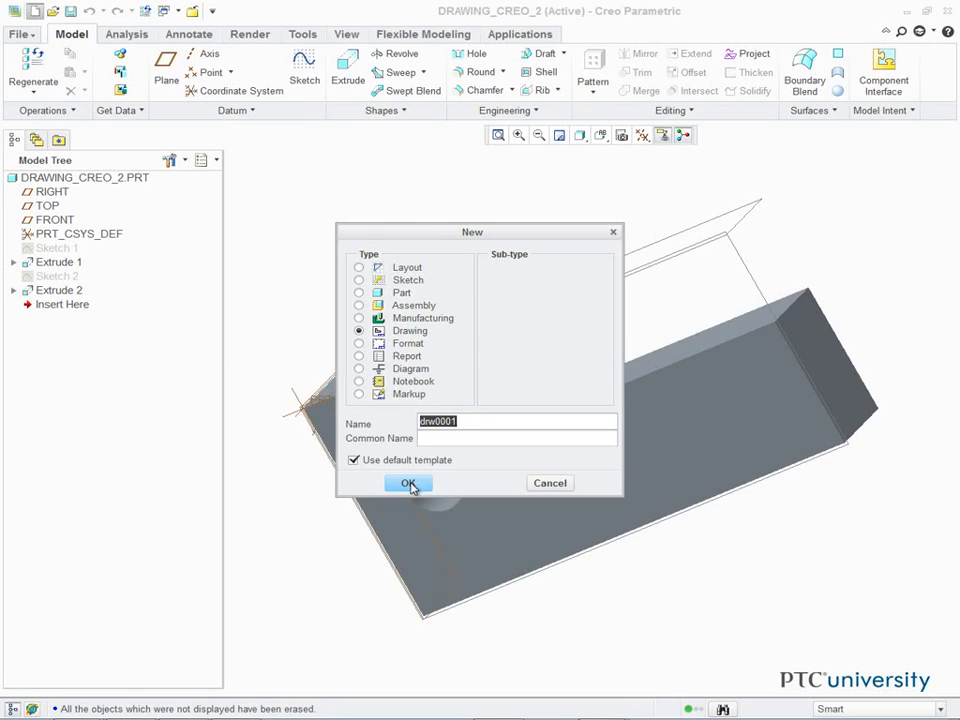
pyautogui.click(408, 482)
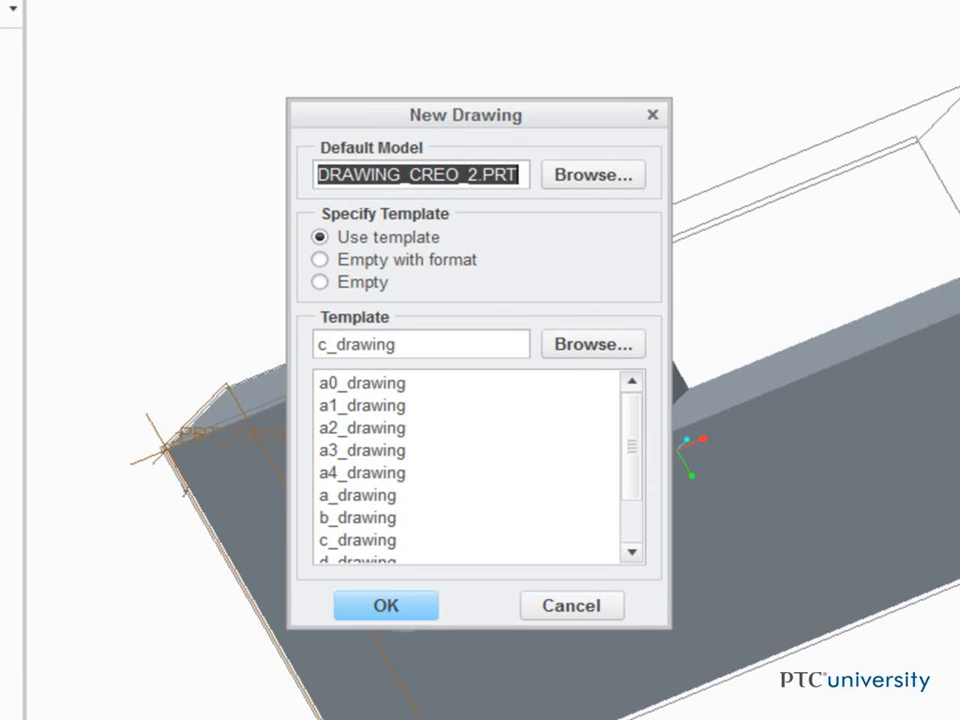
pyautogui.moveTo(480, 424)
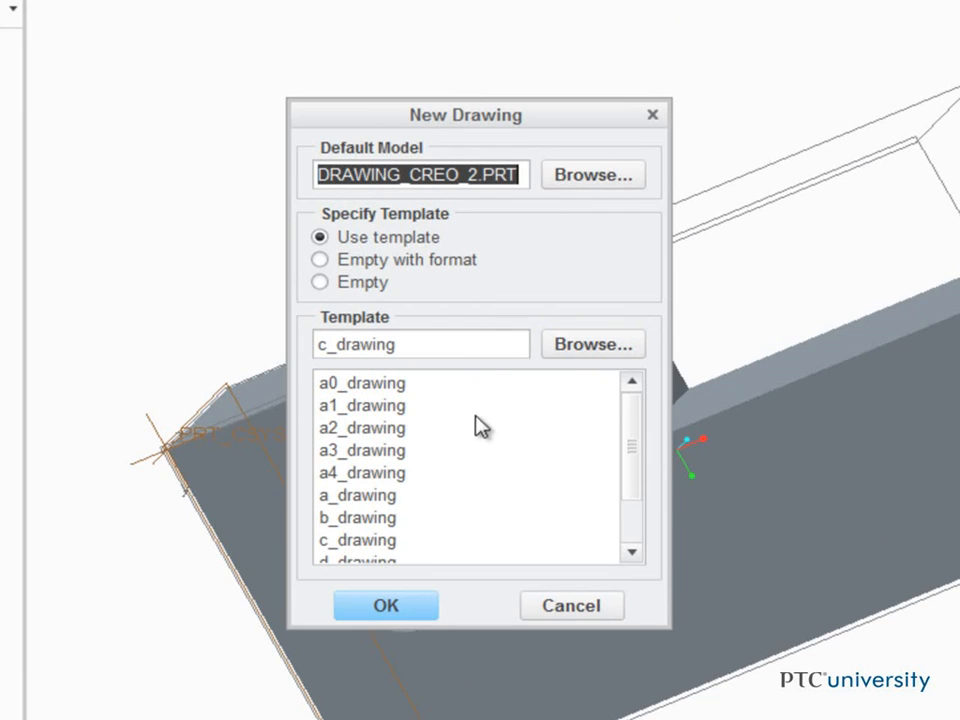
pyautogui.click(384, 604)
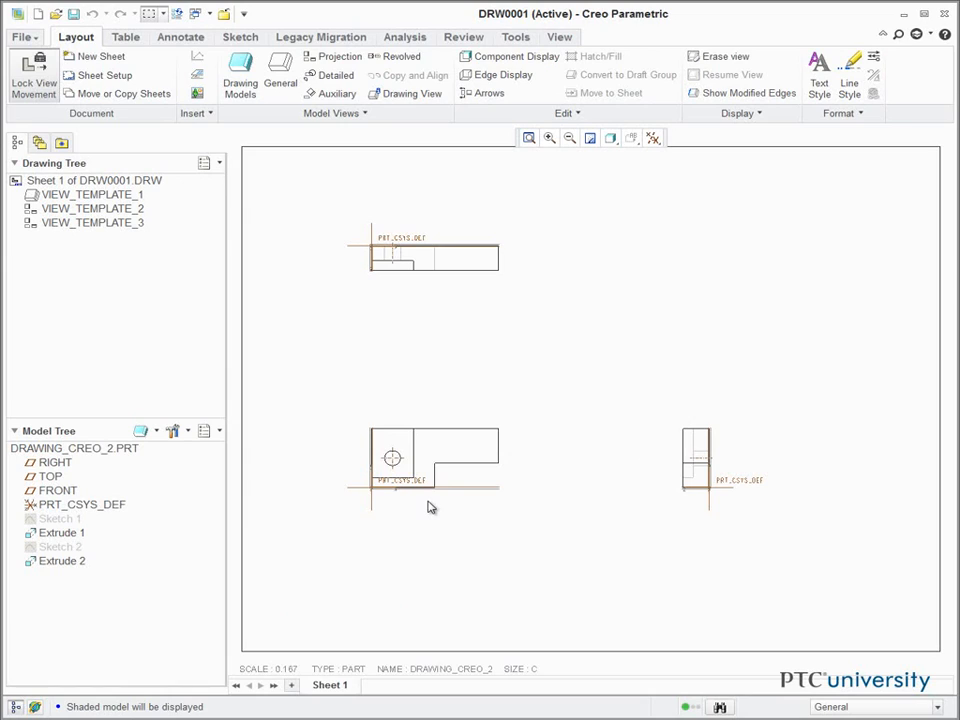
pyautogui.moveTo(464, 470)
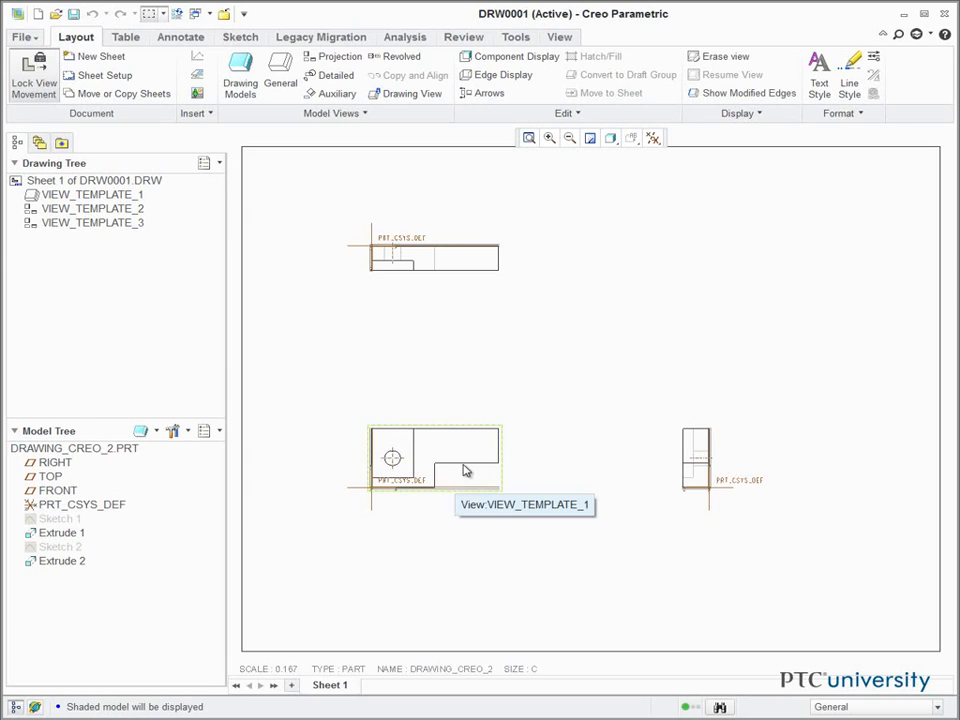
pyautogui.moveTo(700, 476)
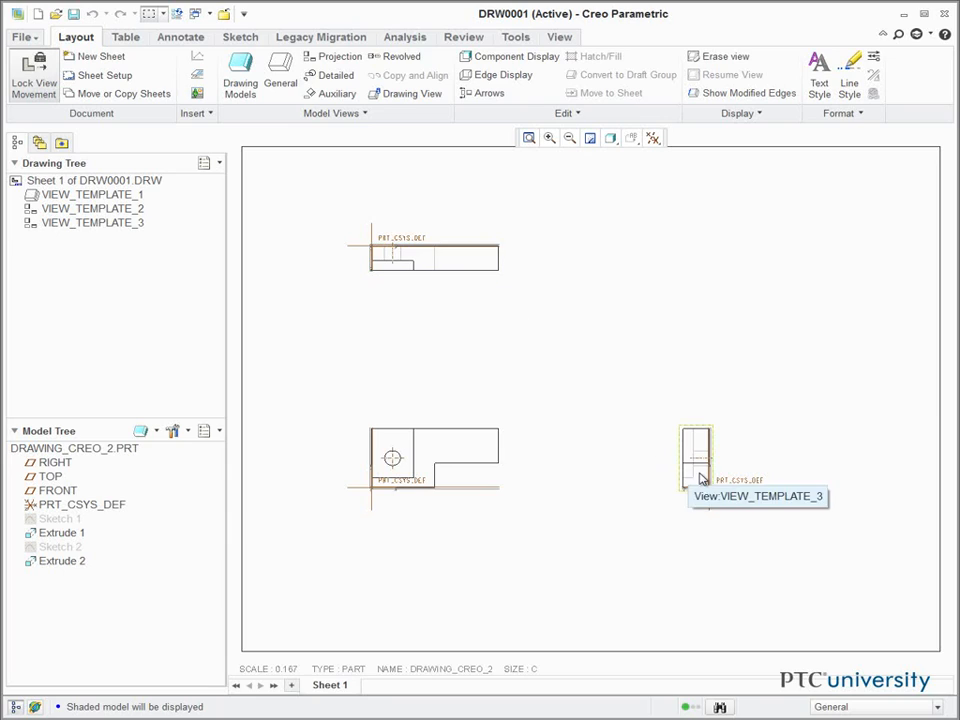
pyautogui.moveTo(538, 478)
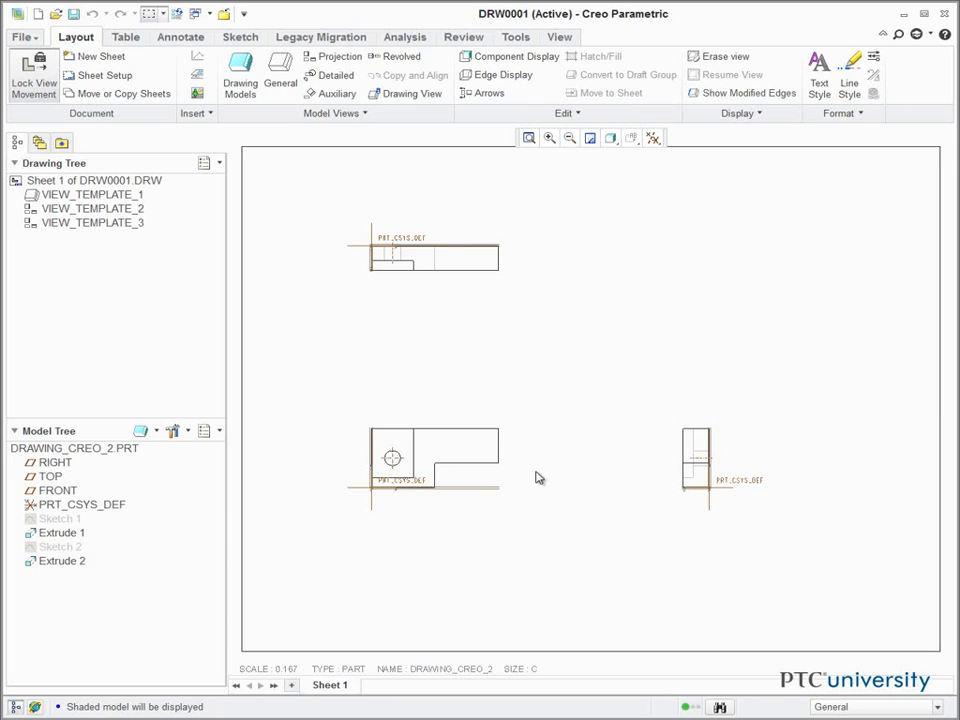
pyautogui.click(436, 460)
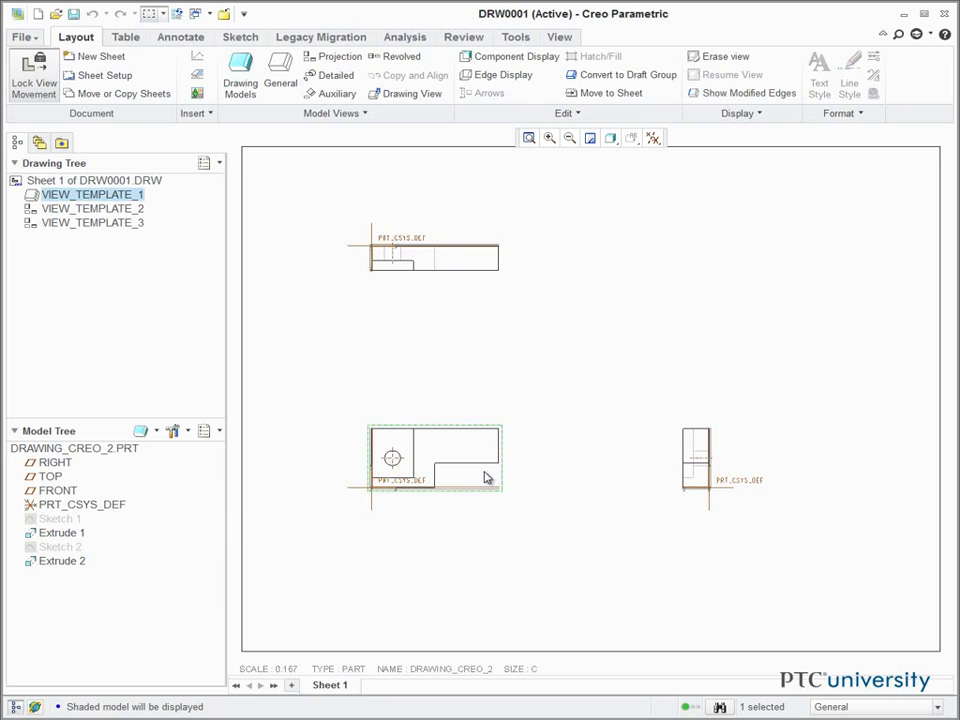
# Set the front view's orientation to the BACK model view through its properties
pyautogui.rightClick(486, 478)
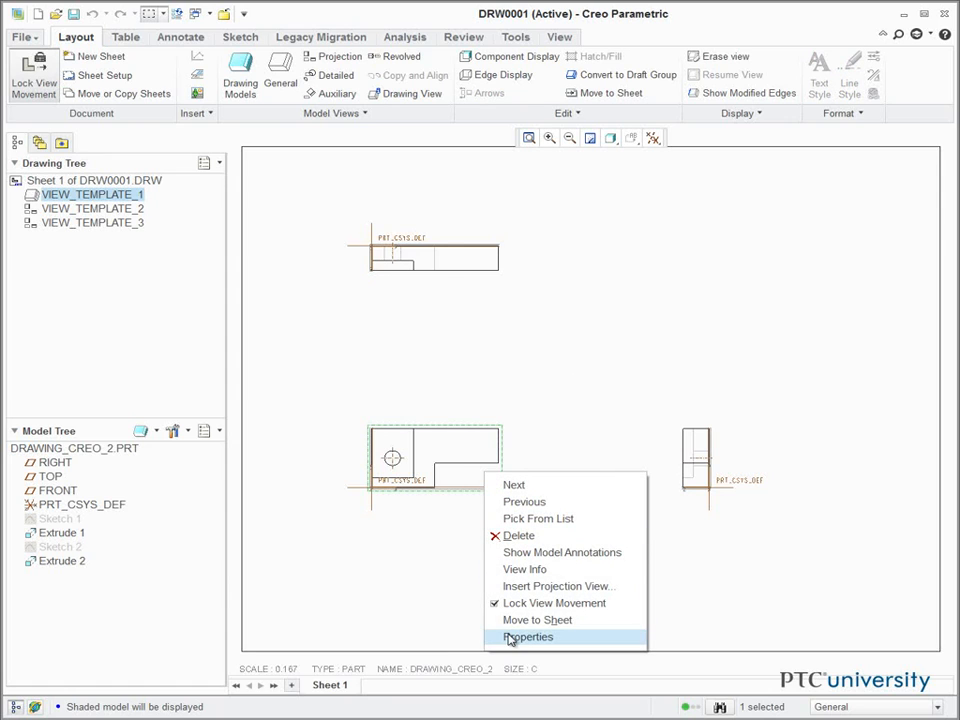
pyautogui.click(528, 636)
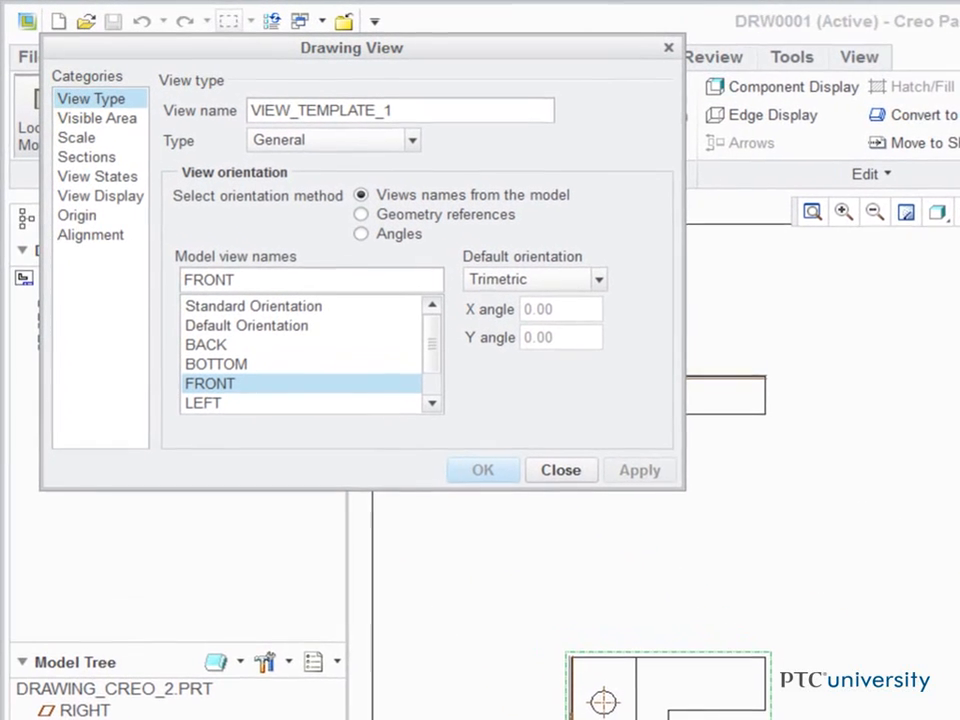
pyautogui.moveTo(210, 304)
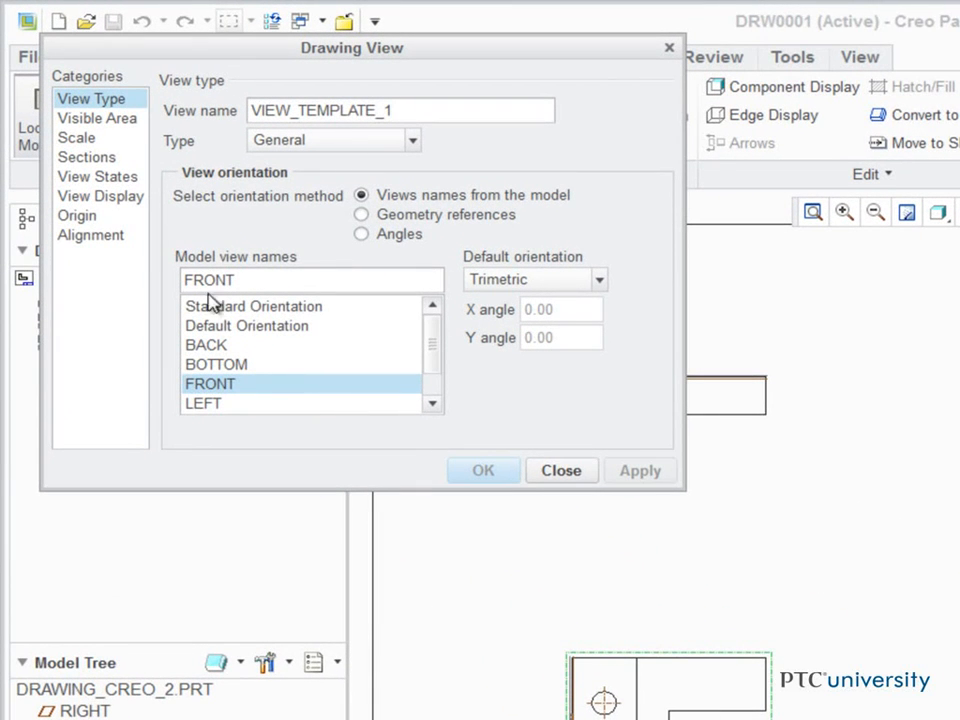
pyautogui.click(640, 470)
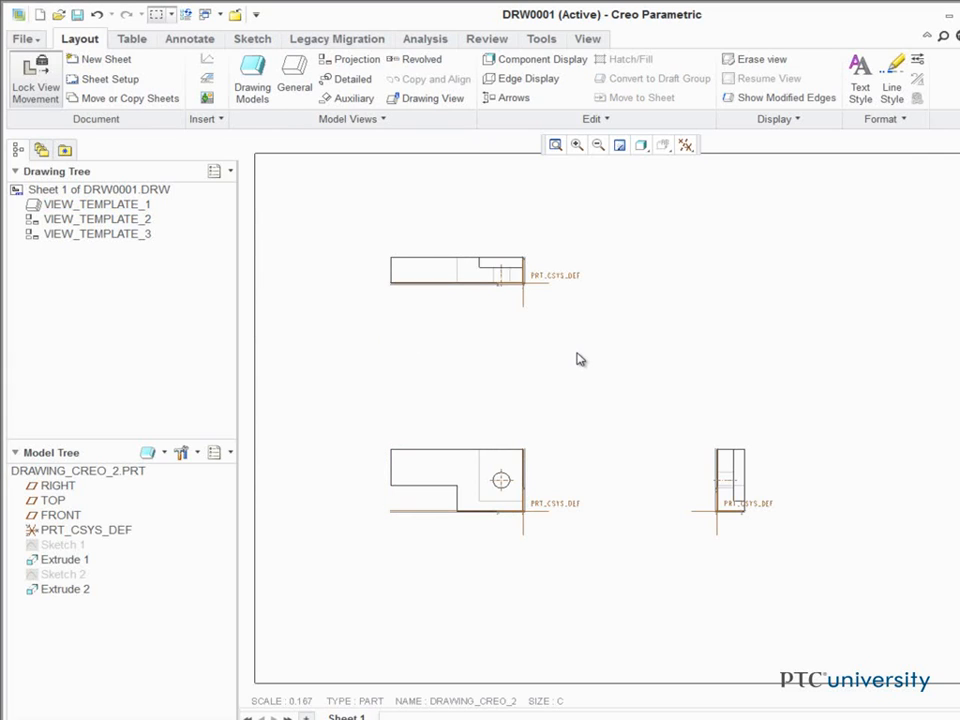
pyautogui.moveTo(584, 476)
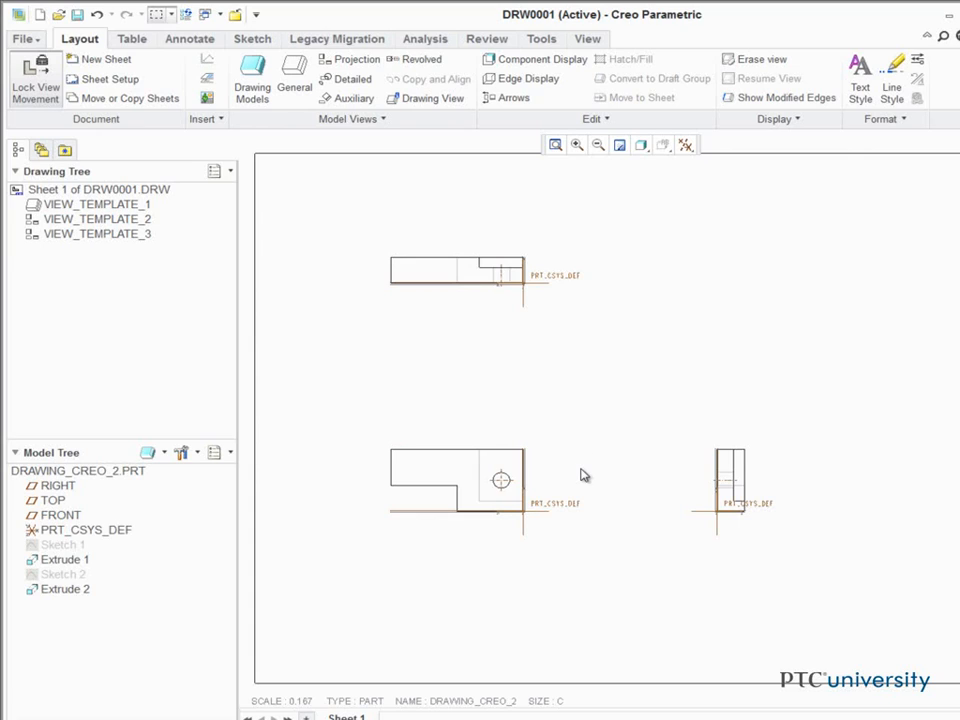
pyautogui.moveTo(338, 676)
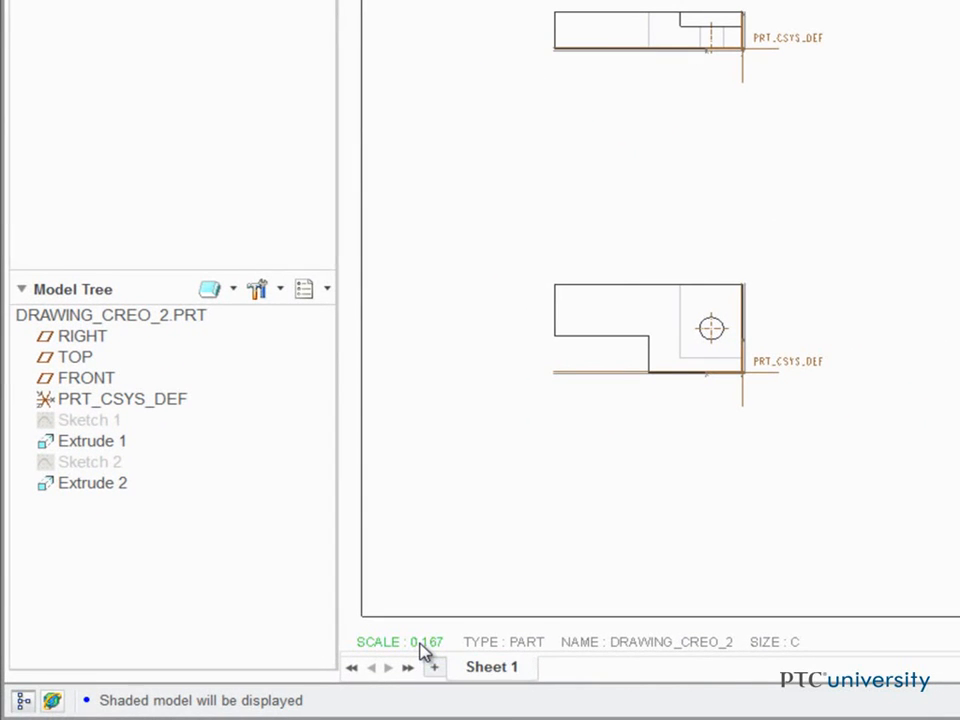
# Change the sheet scale from 0.167 to 0.4 and select the front view
pyautogui.doubleClick(400, 640)
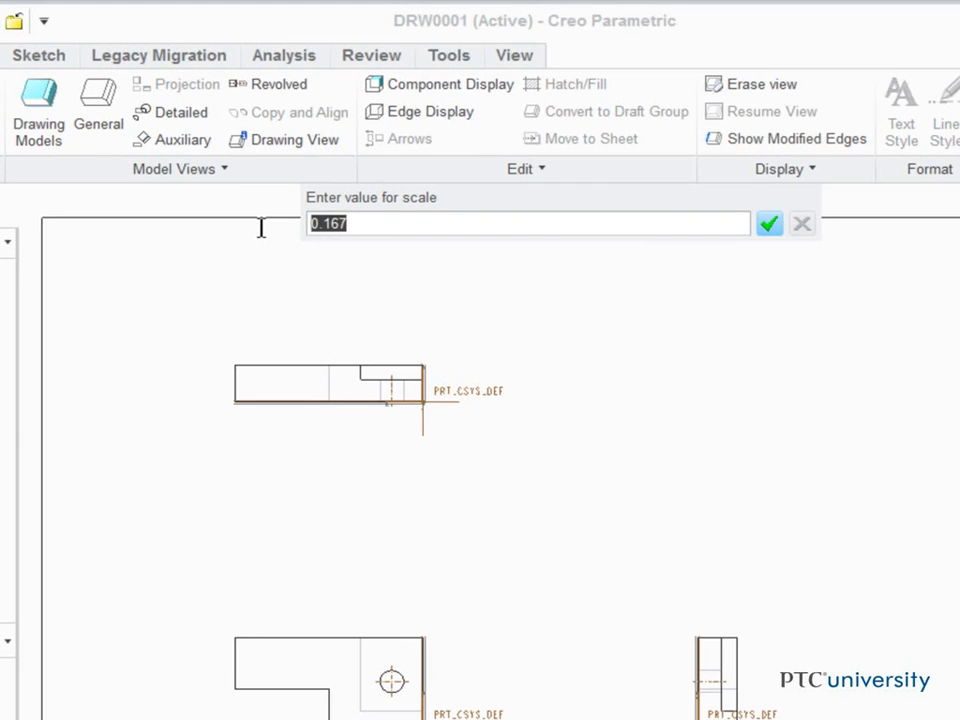
pyautogui.click(768, 224)
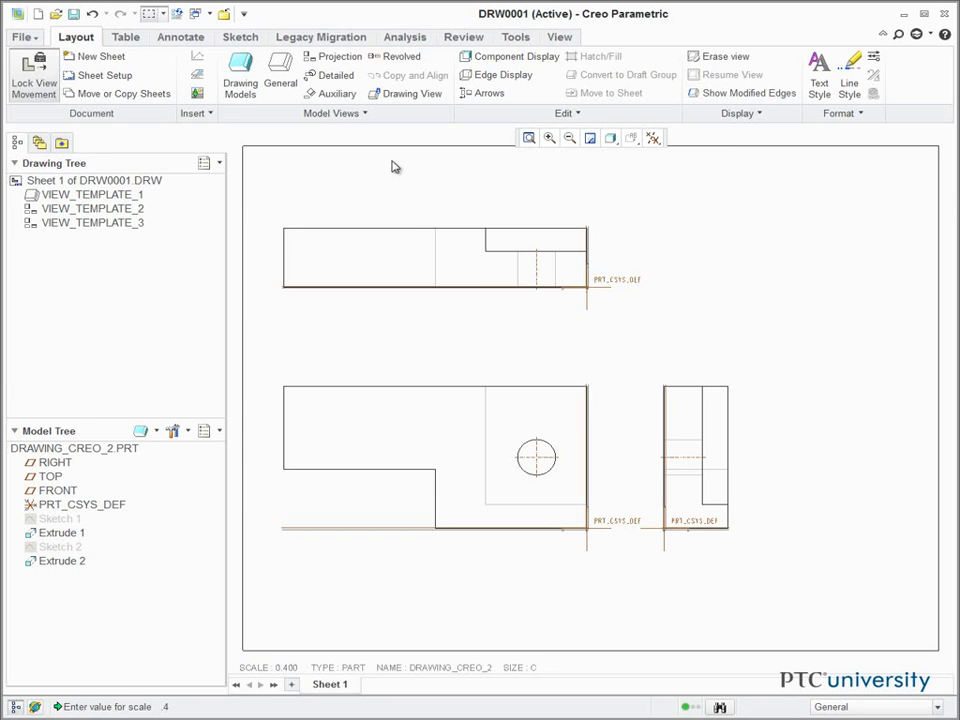
pyautogui.click(436, 456)
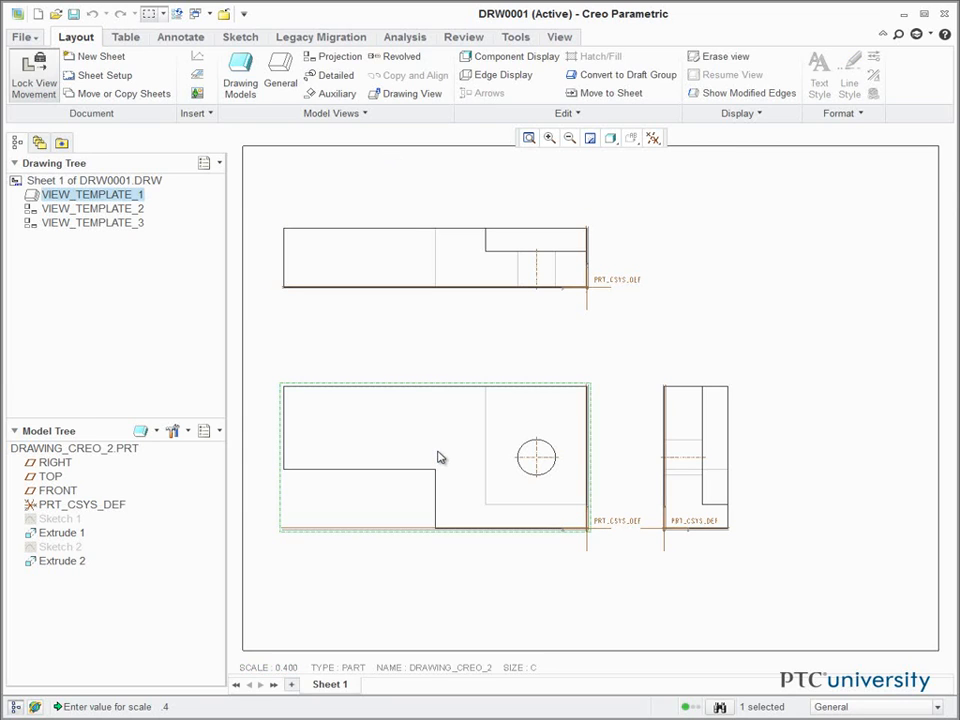
# Unlock view movement and drag the top view to a new position on the sheet
pyautogui.rightClick(436, 456)
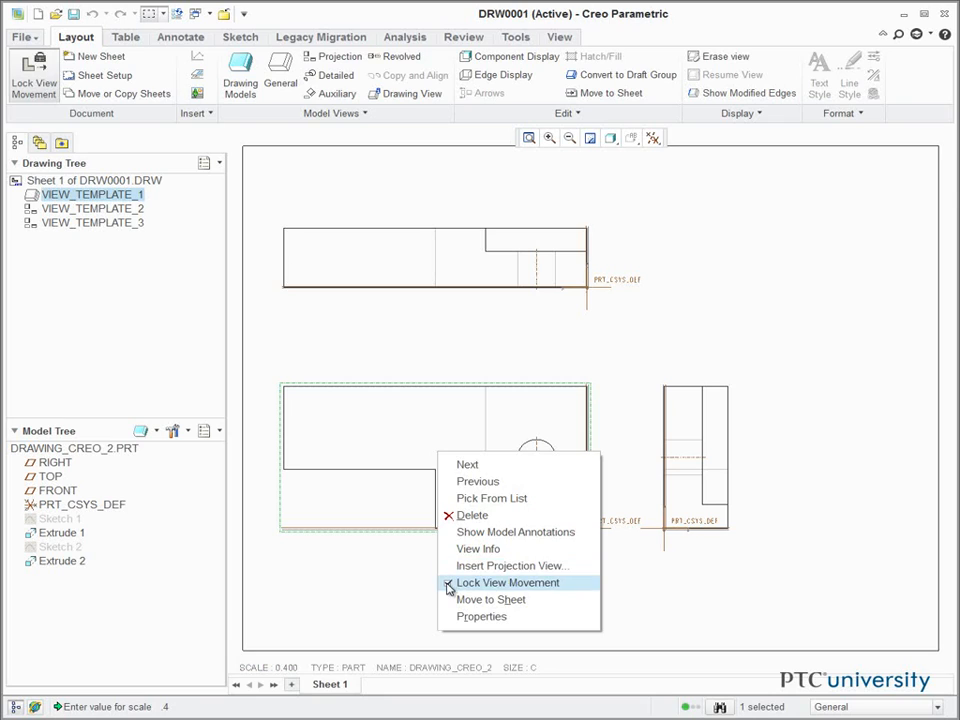
pyautogui.click(506, 582)
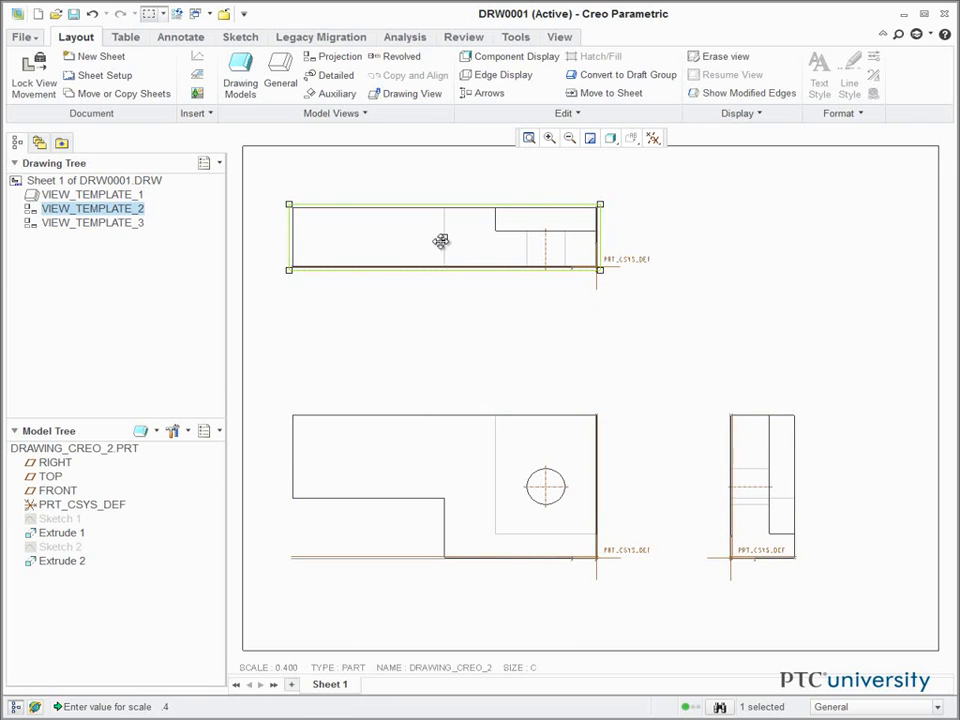
pyautogui.click(452, 344)
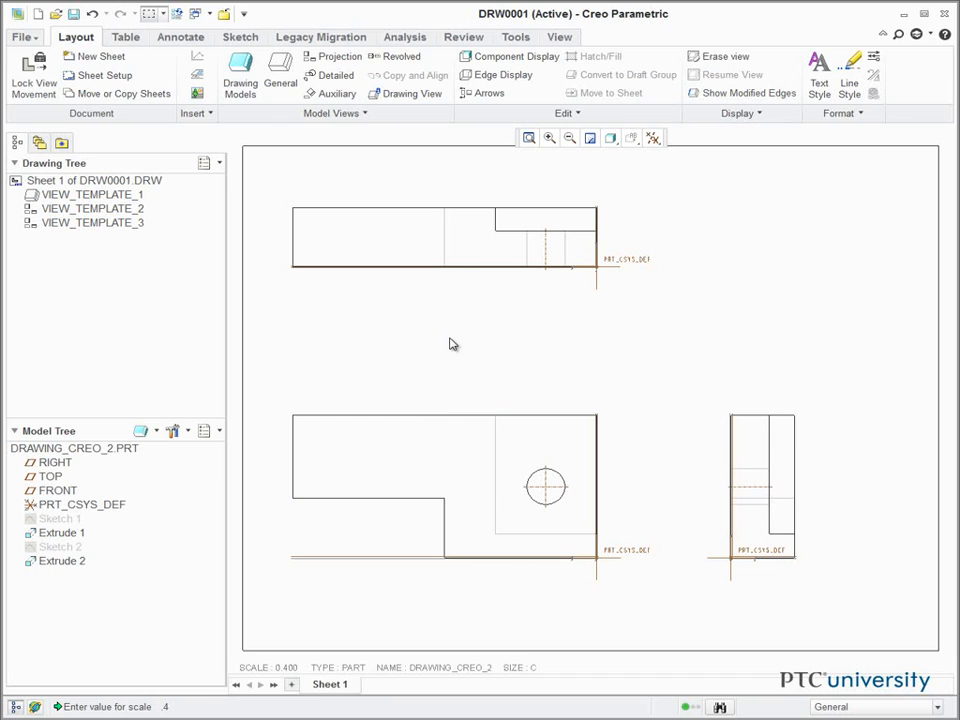
pyautogui.moveTo(448, 460)
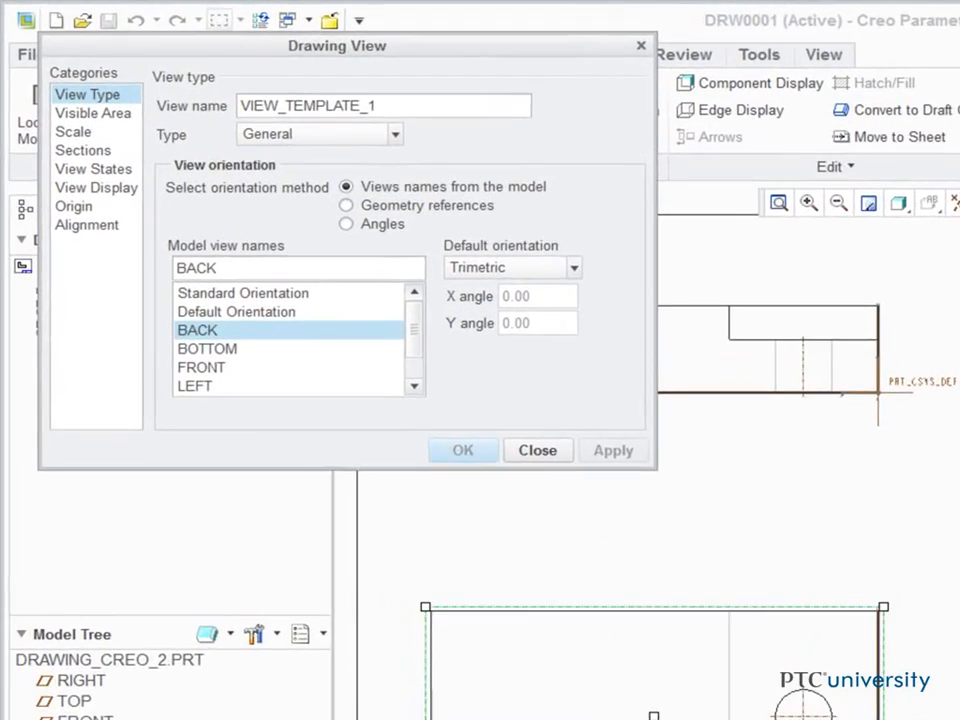
# Set the main view's origin to X 6.000, Y 5.5 inches
pyautogui.click(76, 212)
pyautogui.write('5.5')
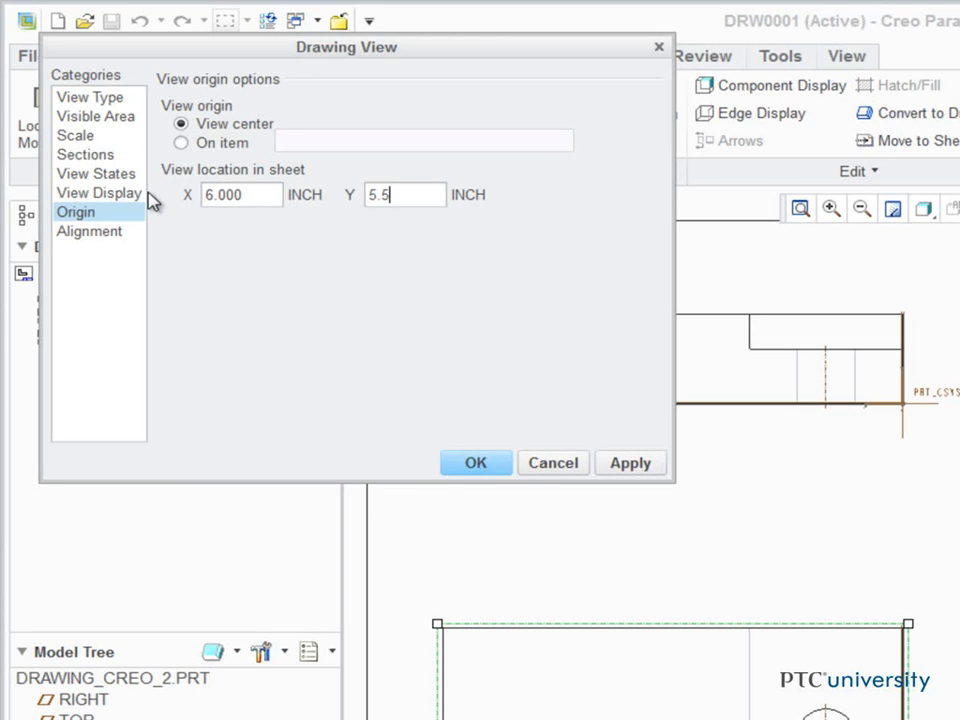
pyautogui.click(476, 462)
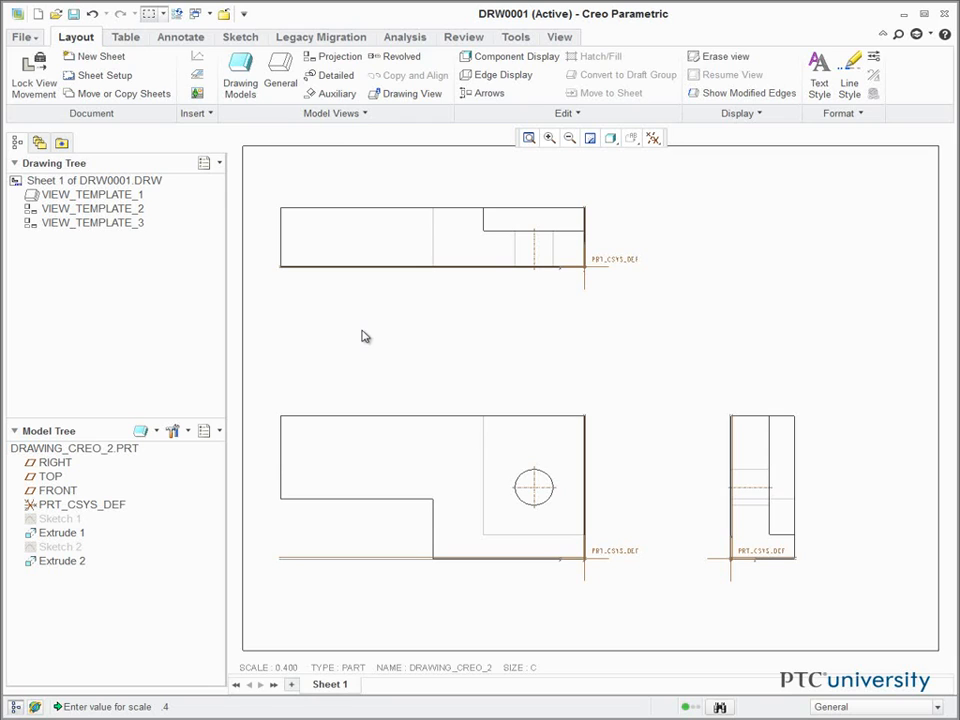
# Place the 24.86 width dimension above the front view and pick its left edge for a height dimension
pyautogui.click(180, 36)
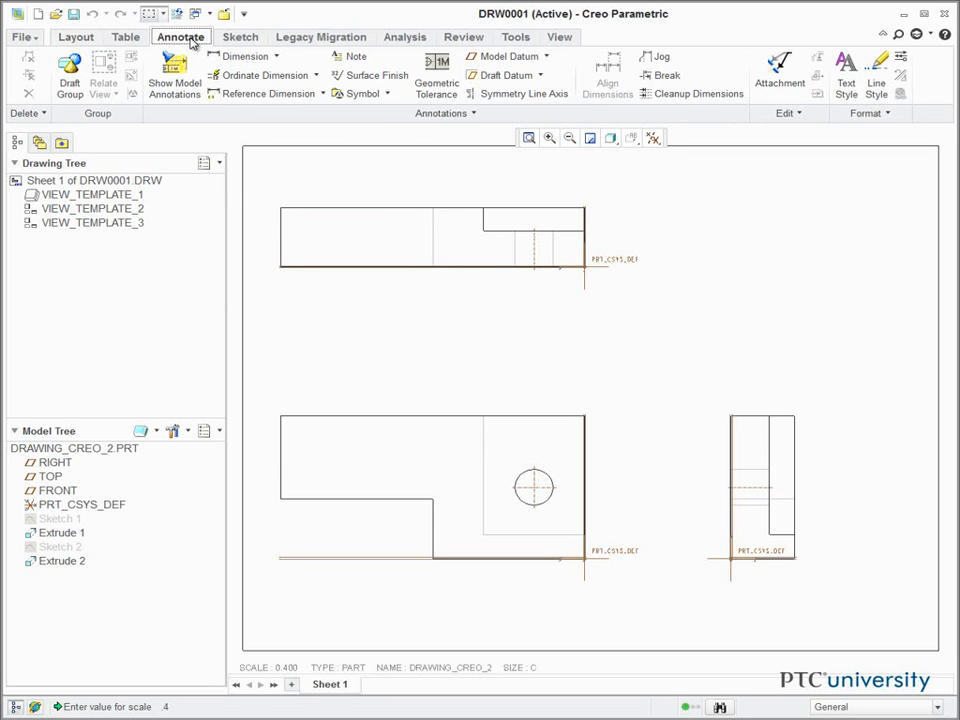
pyautogui.click(240, 56)
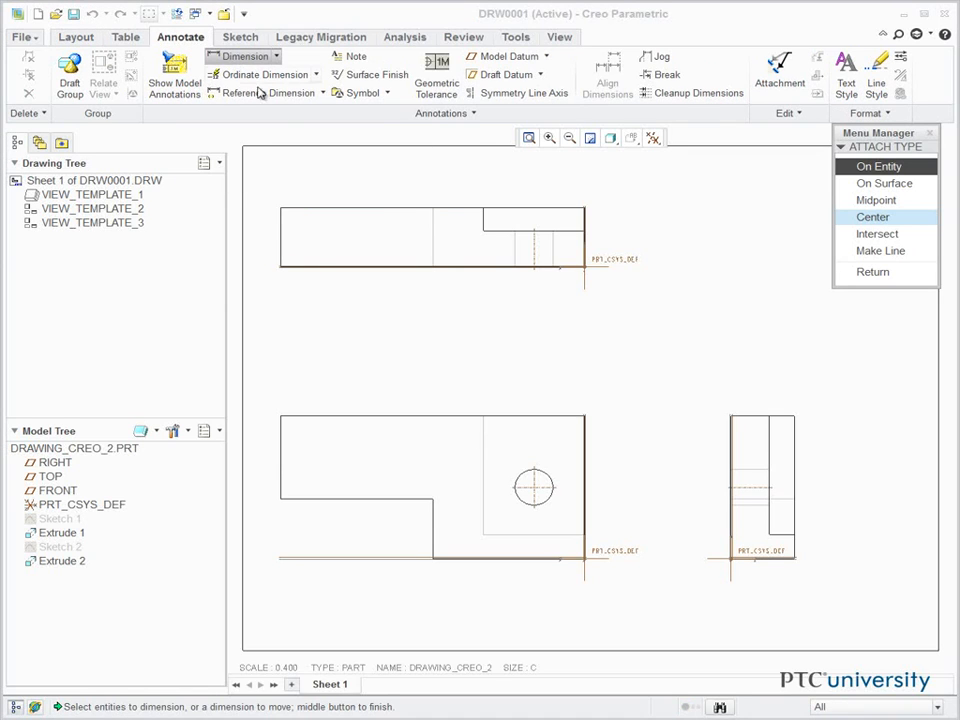
pyautogui.moveTo(420, 412)
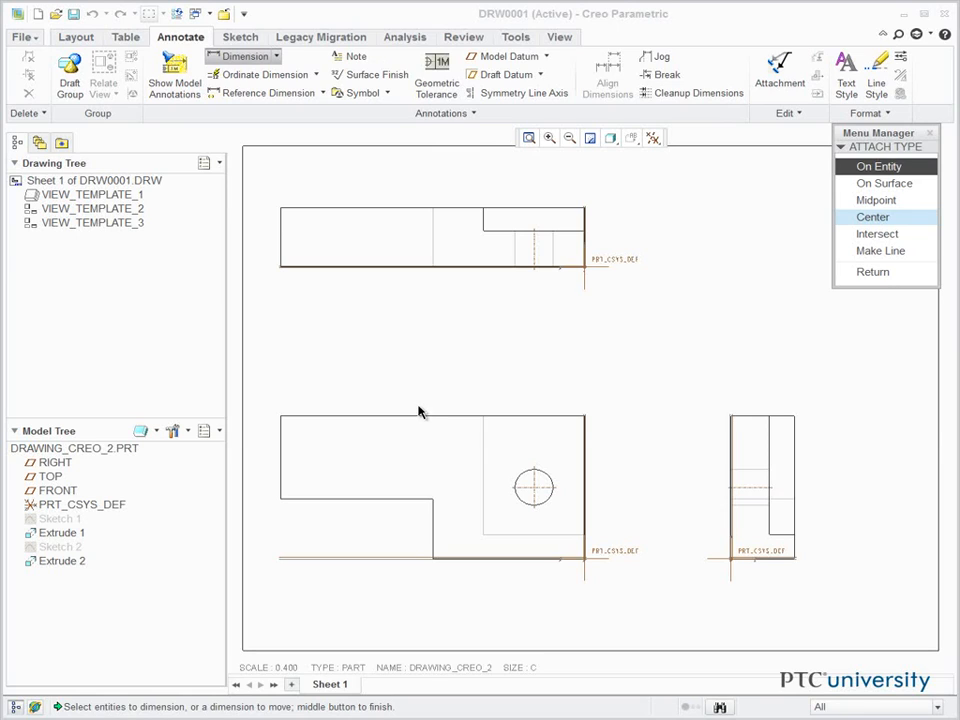
pyautogui.click(430, 418)
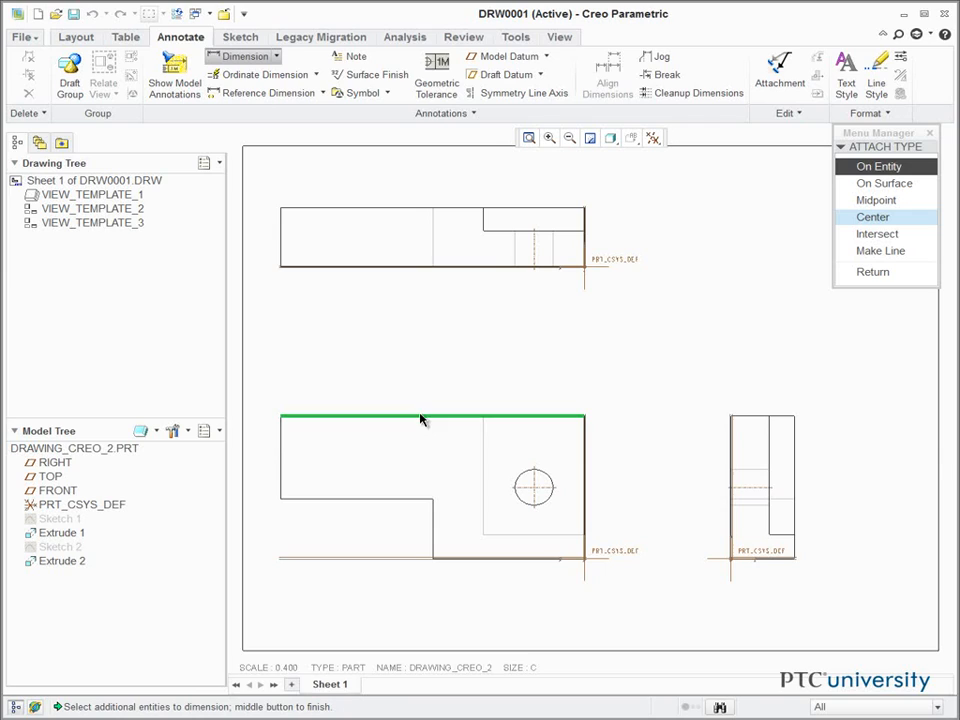
pyautogui.click(430, 332)
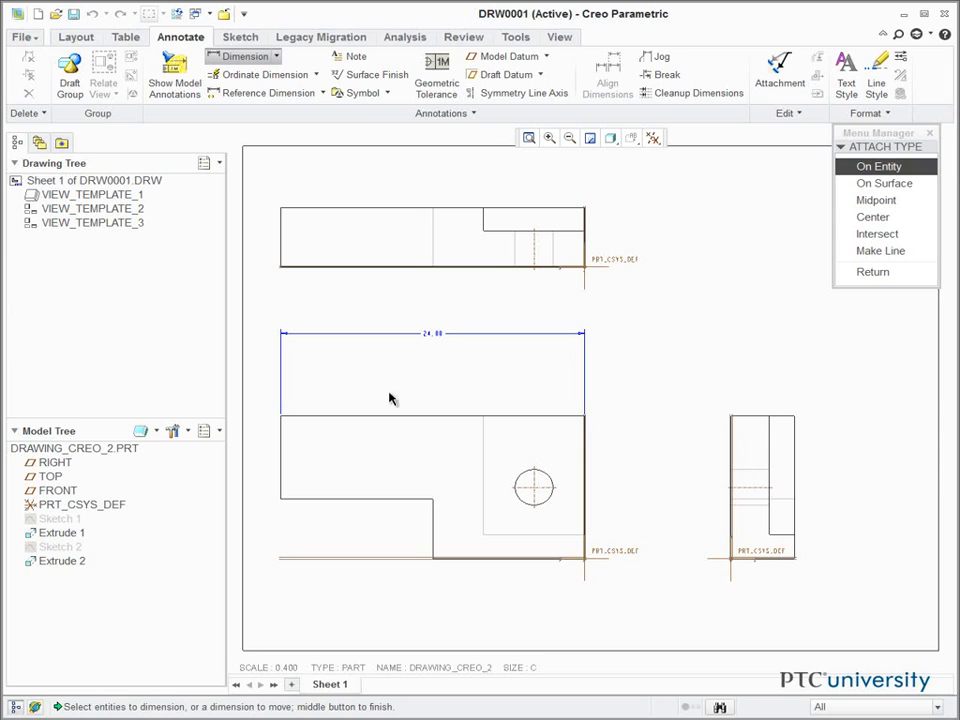
pyautogui.click(280, 464)
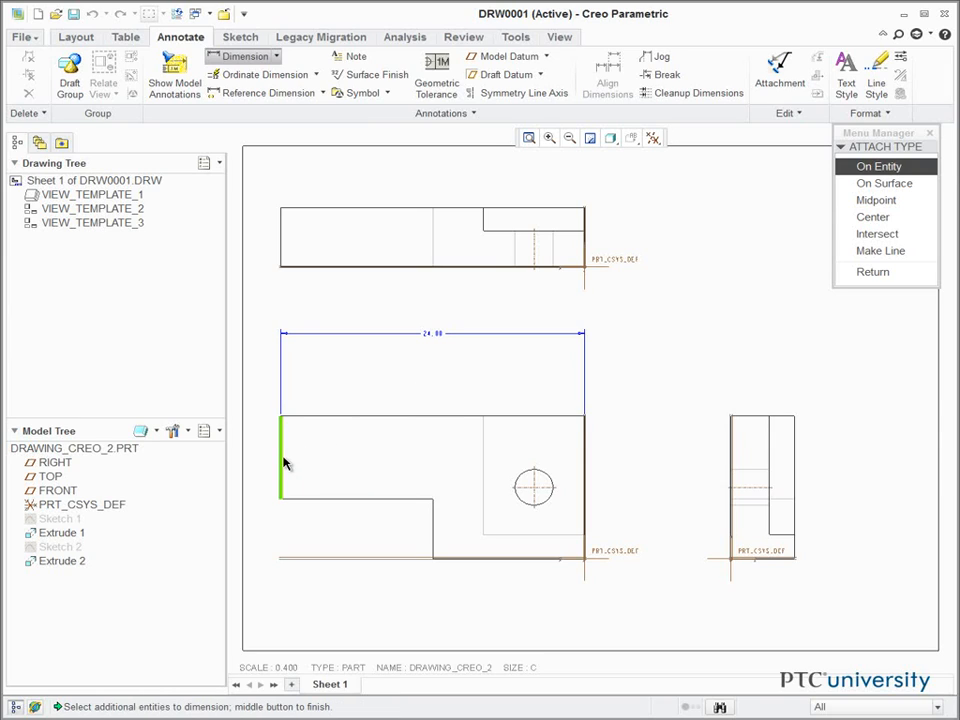
pyautogui.moveTo(436, 524)
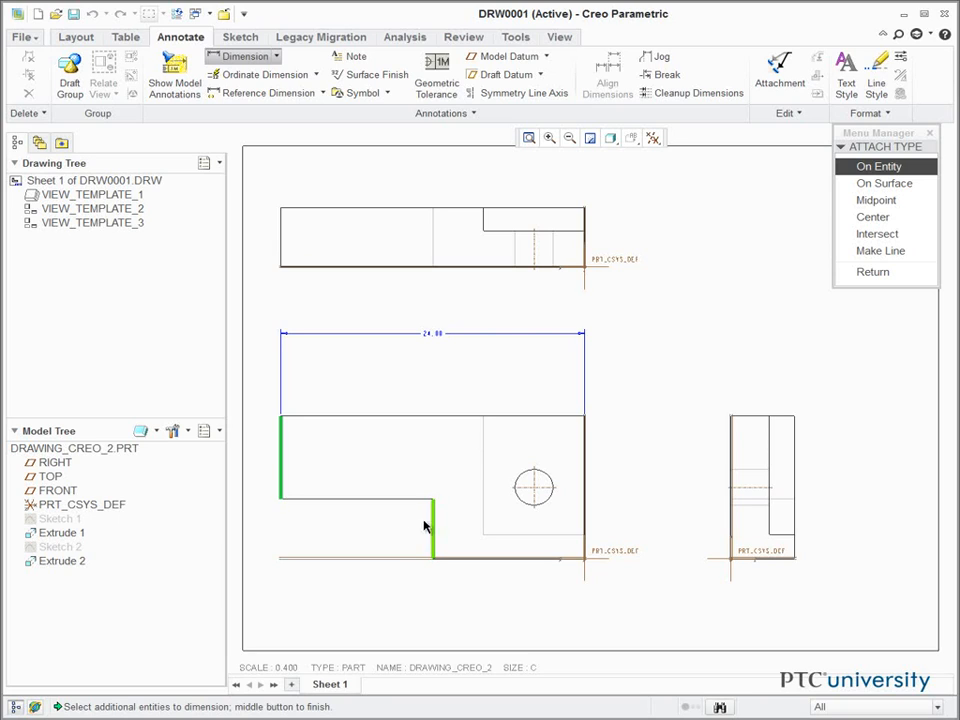